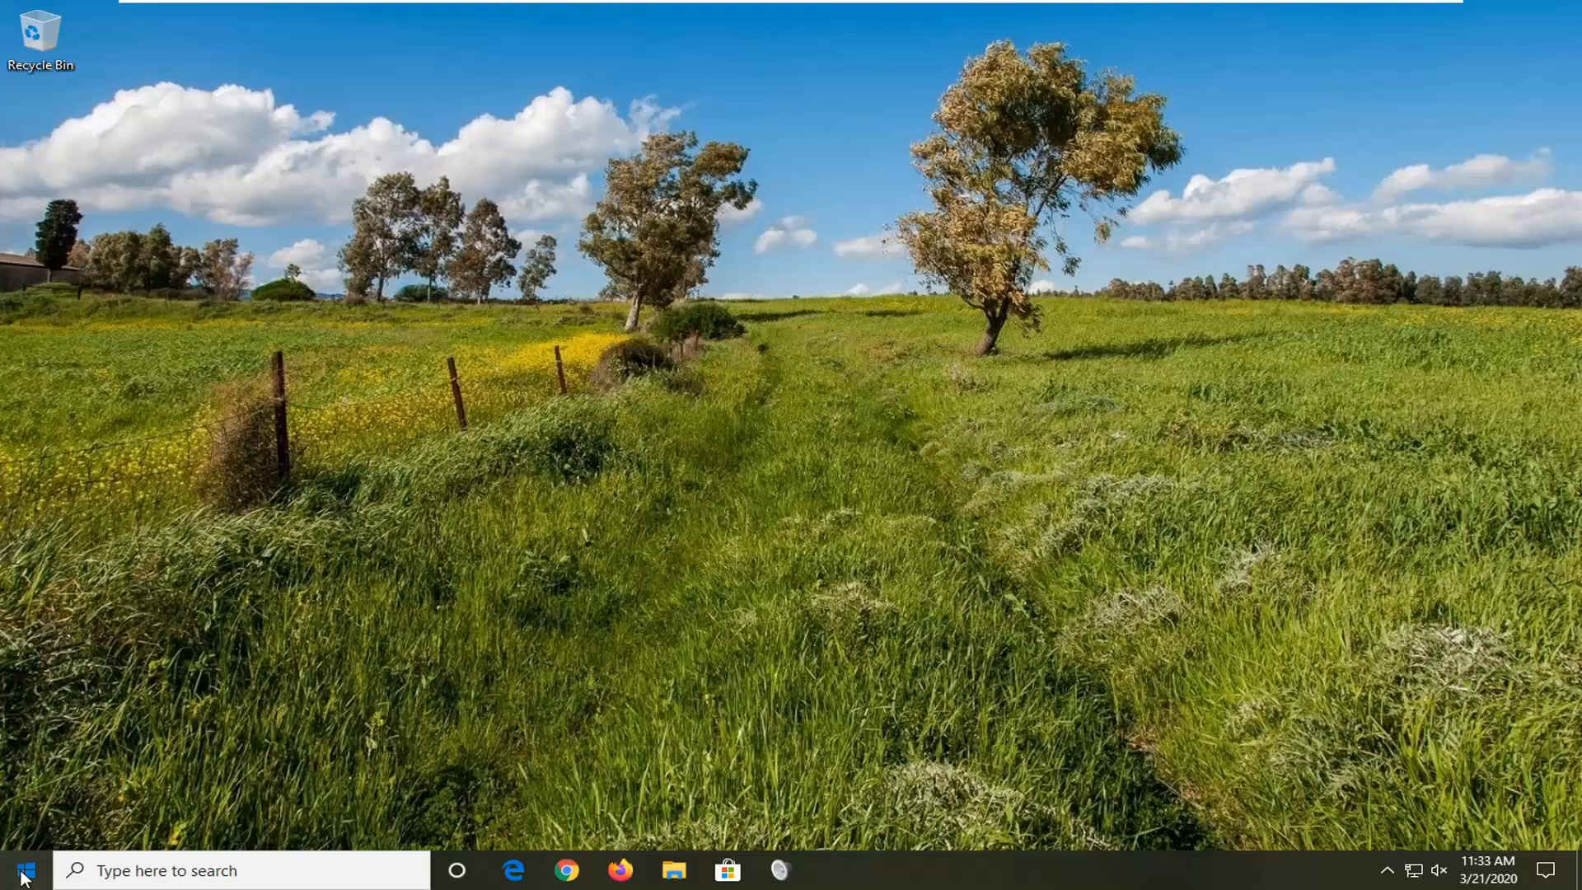
Step: Launch Control Panel from Start search and keep items shown as Large icons
text(control panel)
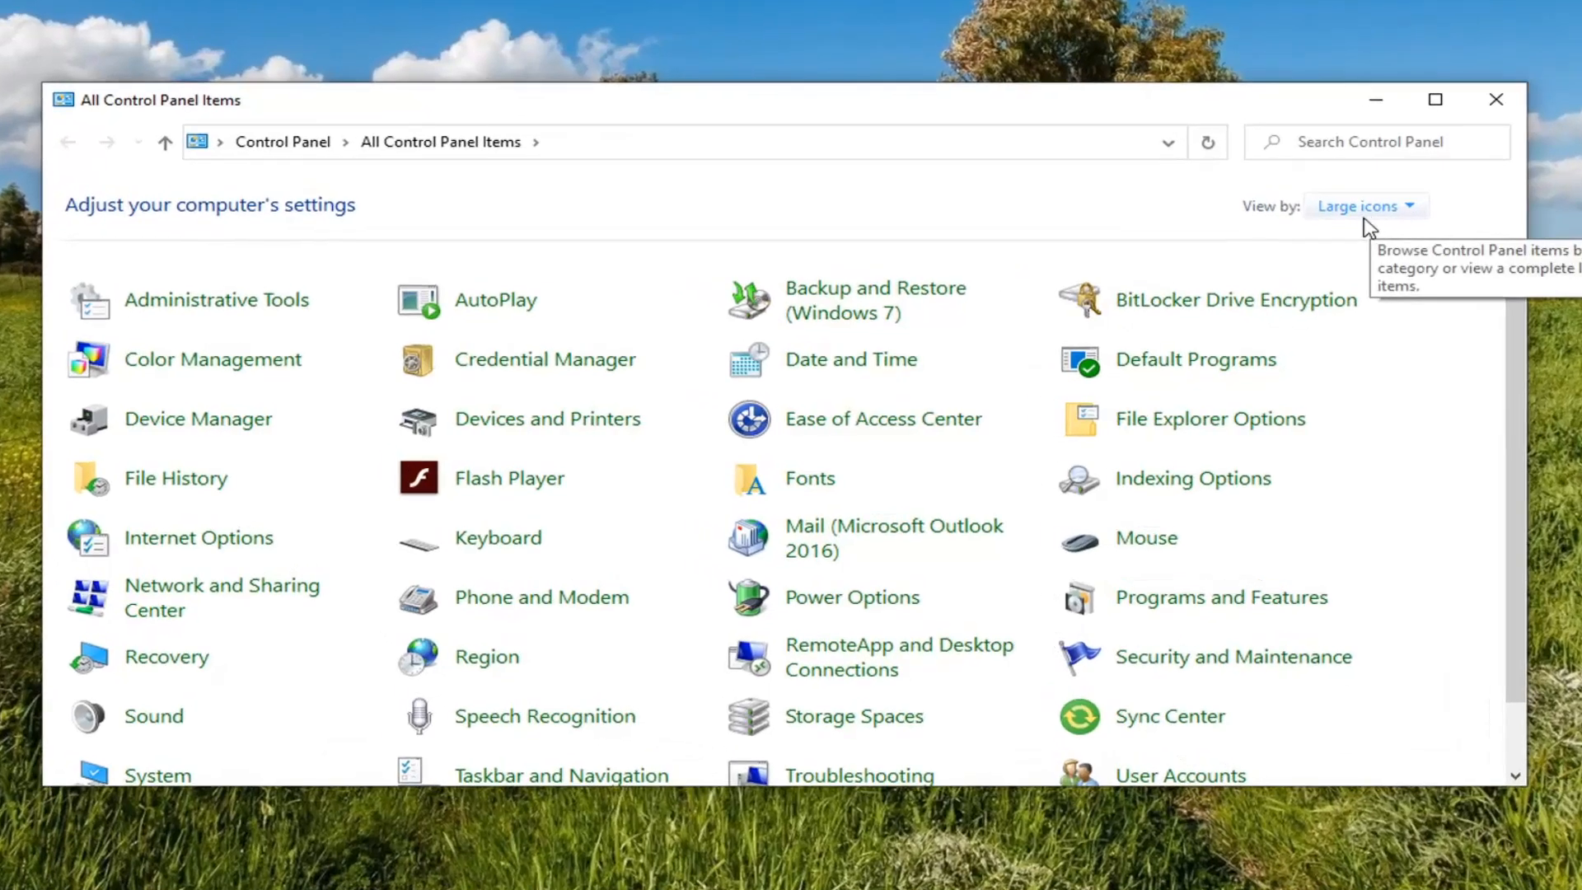
click(1393, 204)
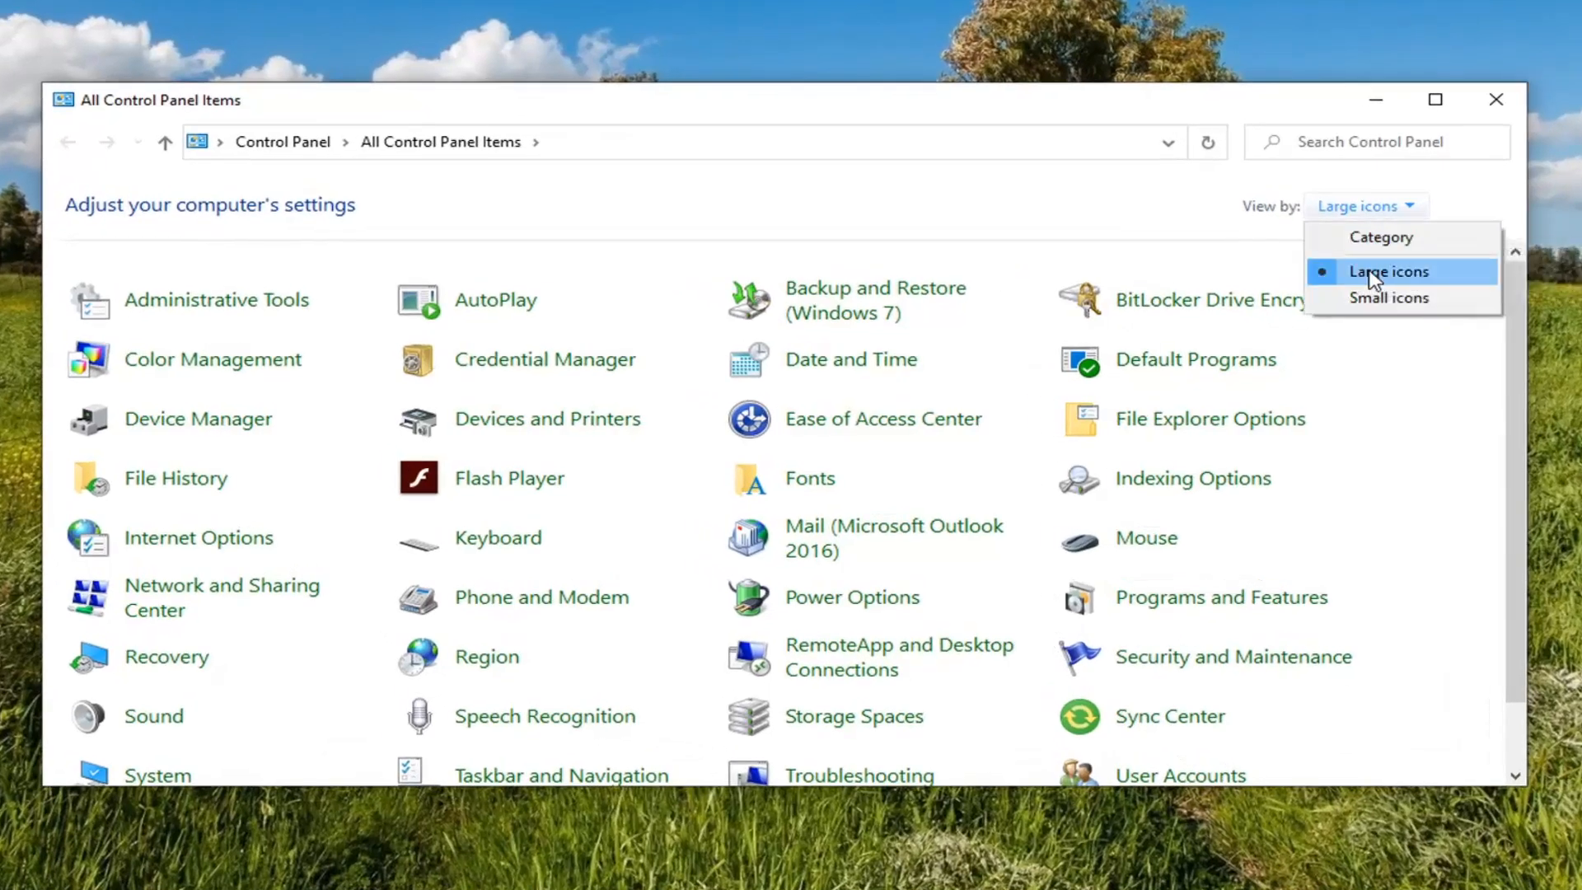
click(1376, 270)
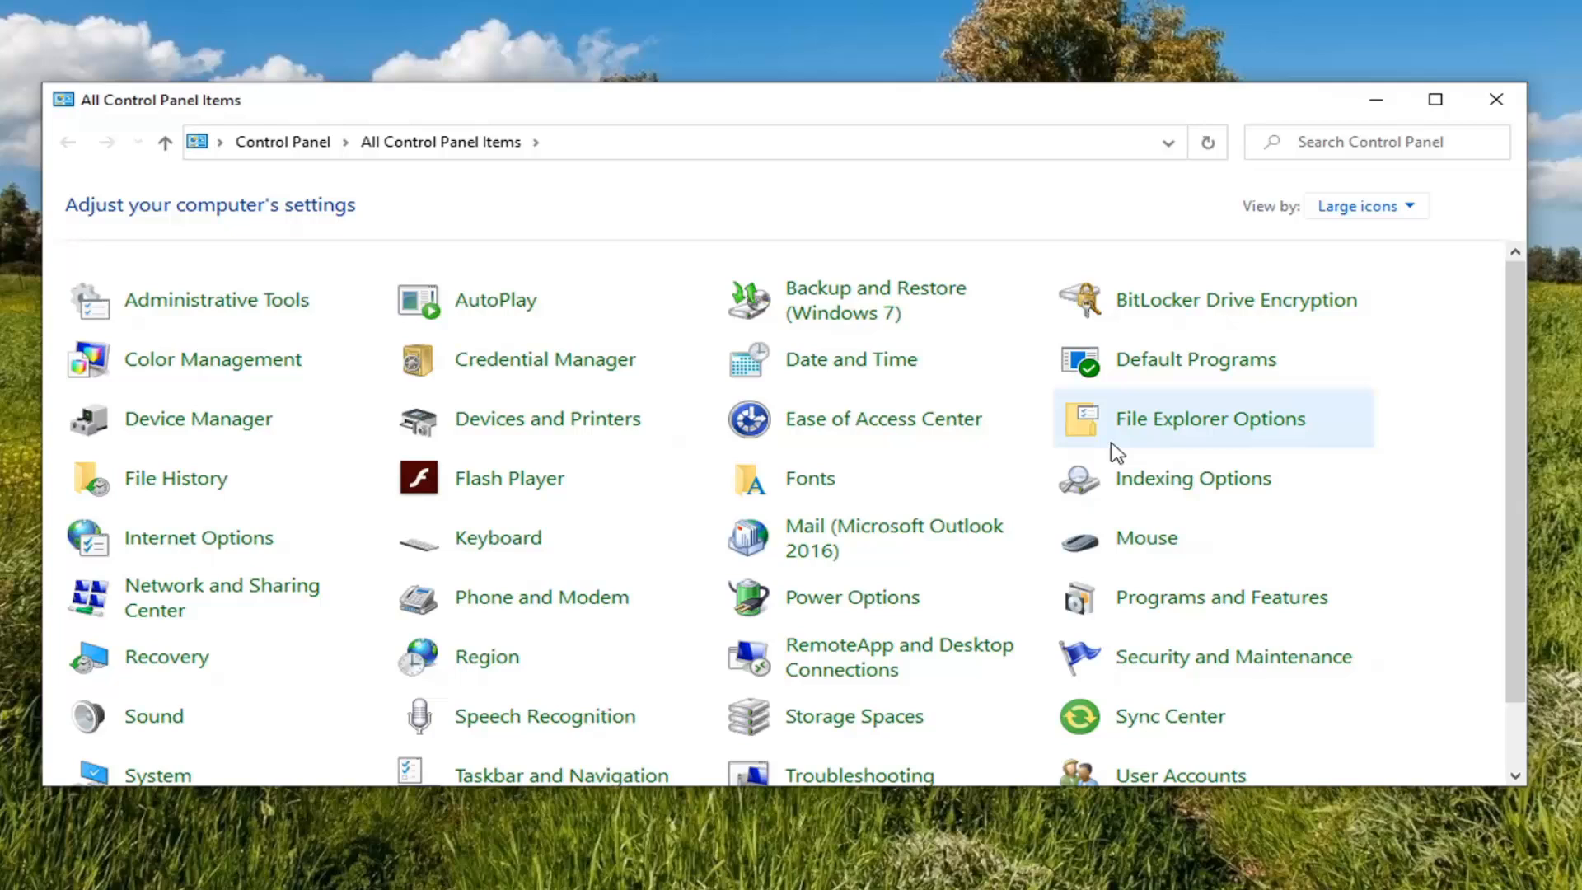
mouse_move(1192, 801)
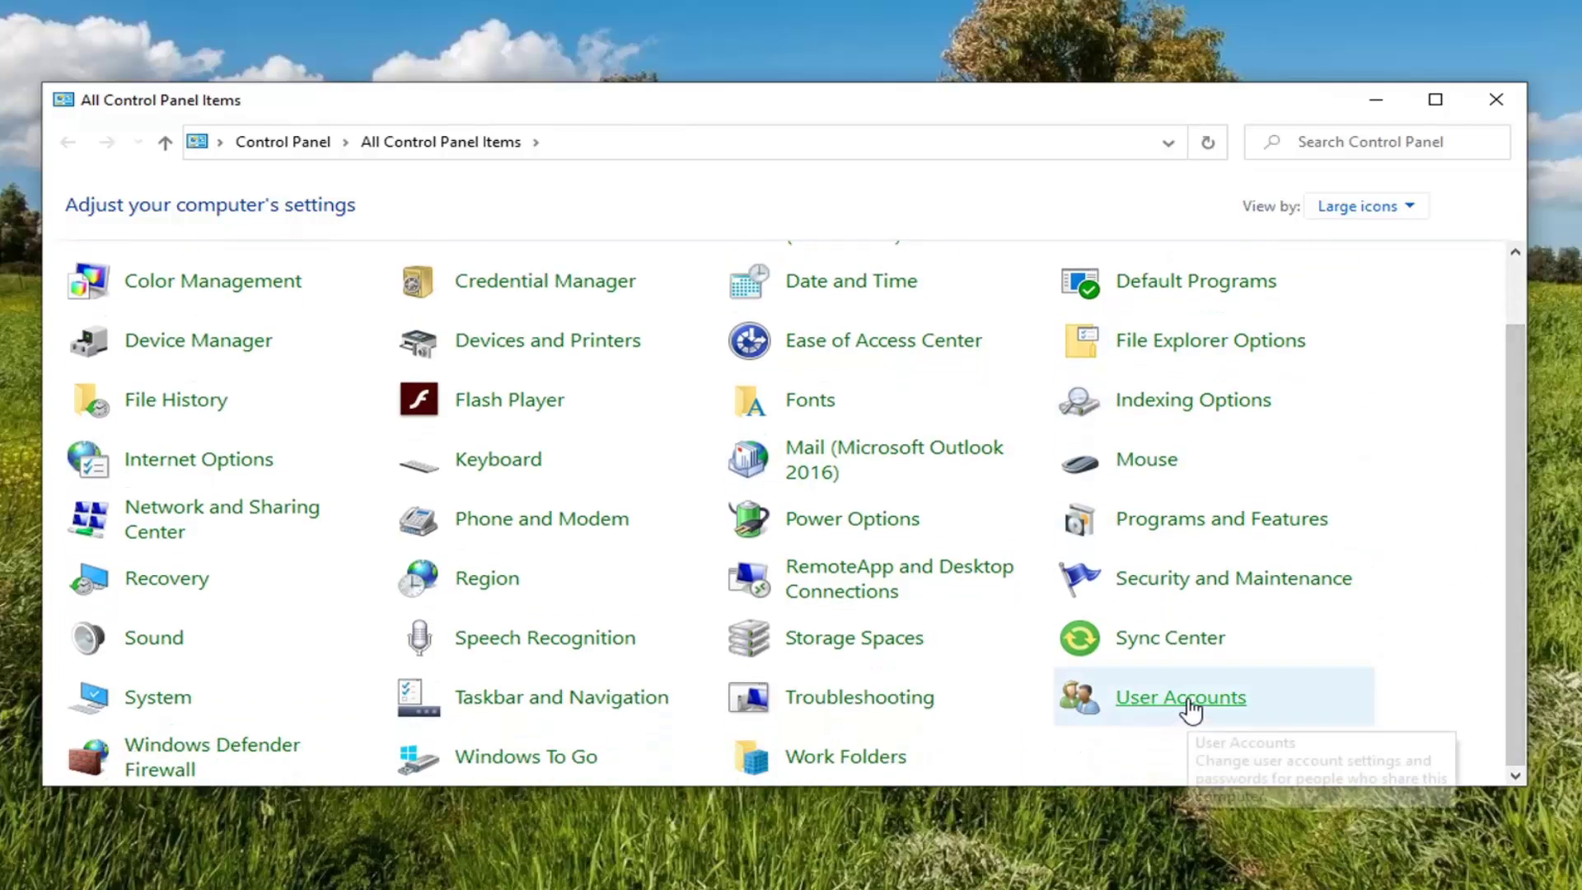
Step: Reach Credential Manager through User Accounts > Manage your credentials
click(1179, 697)
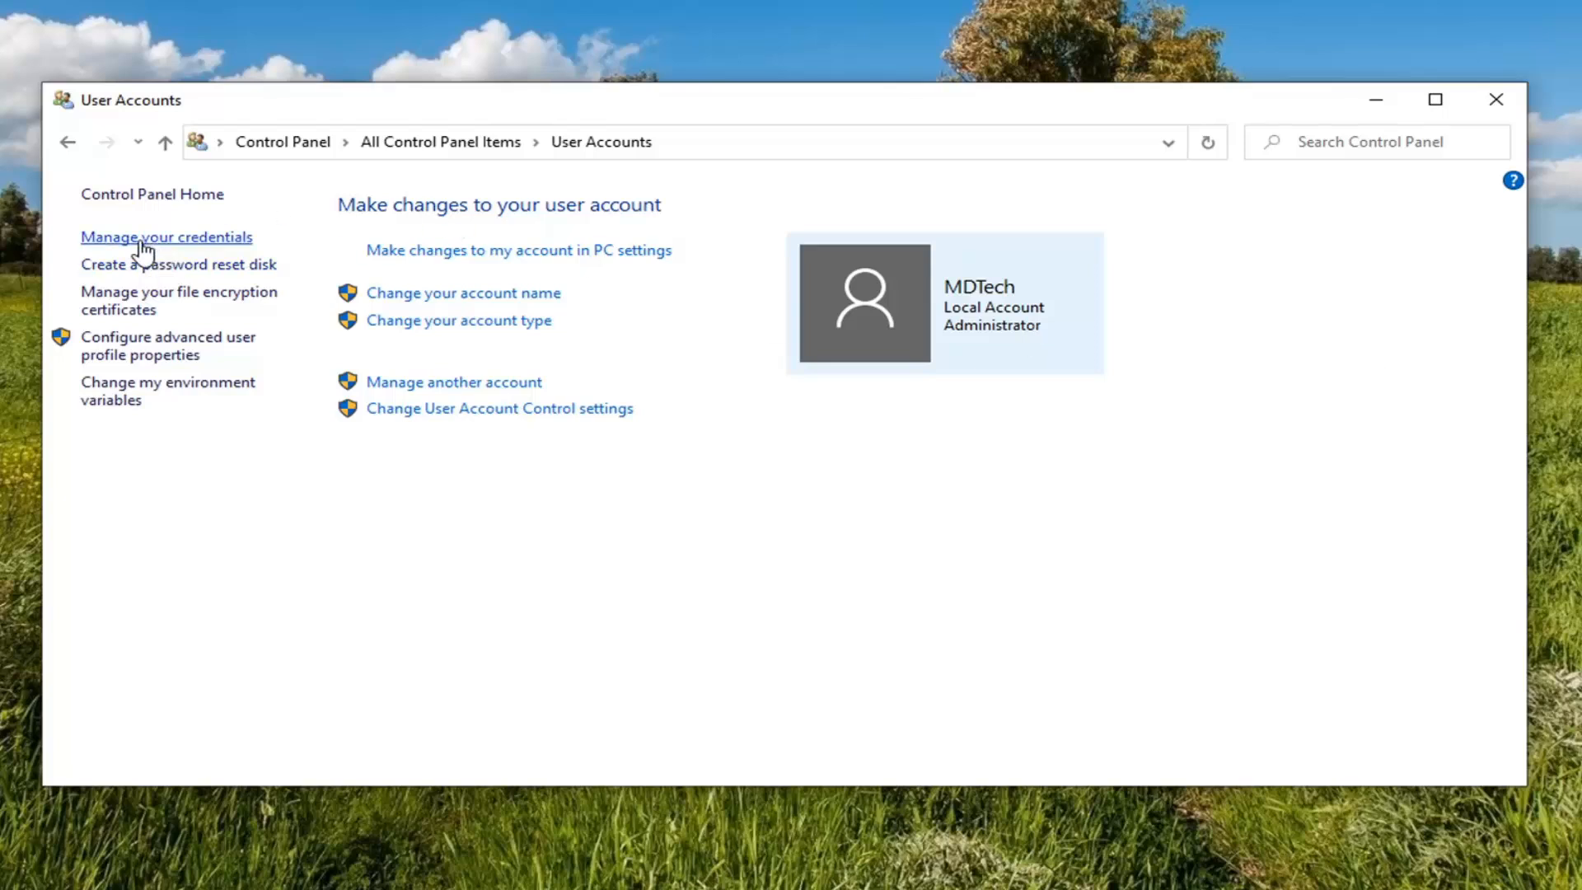
click(167, 238)
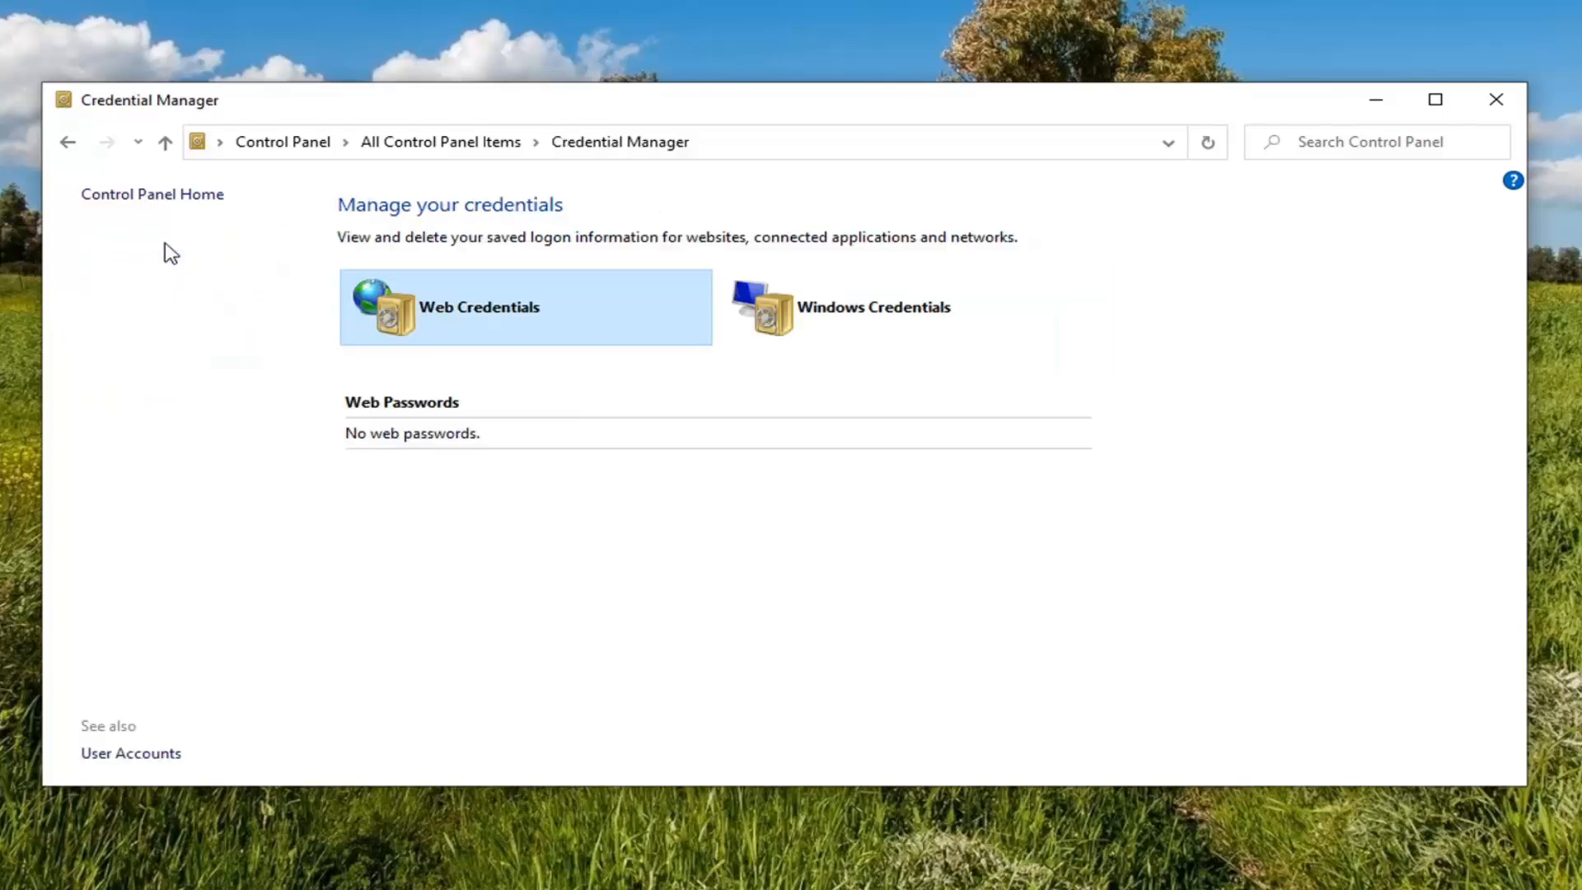
mouse_move(600, 320)
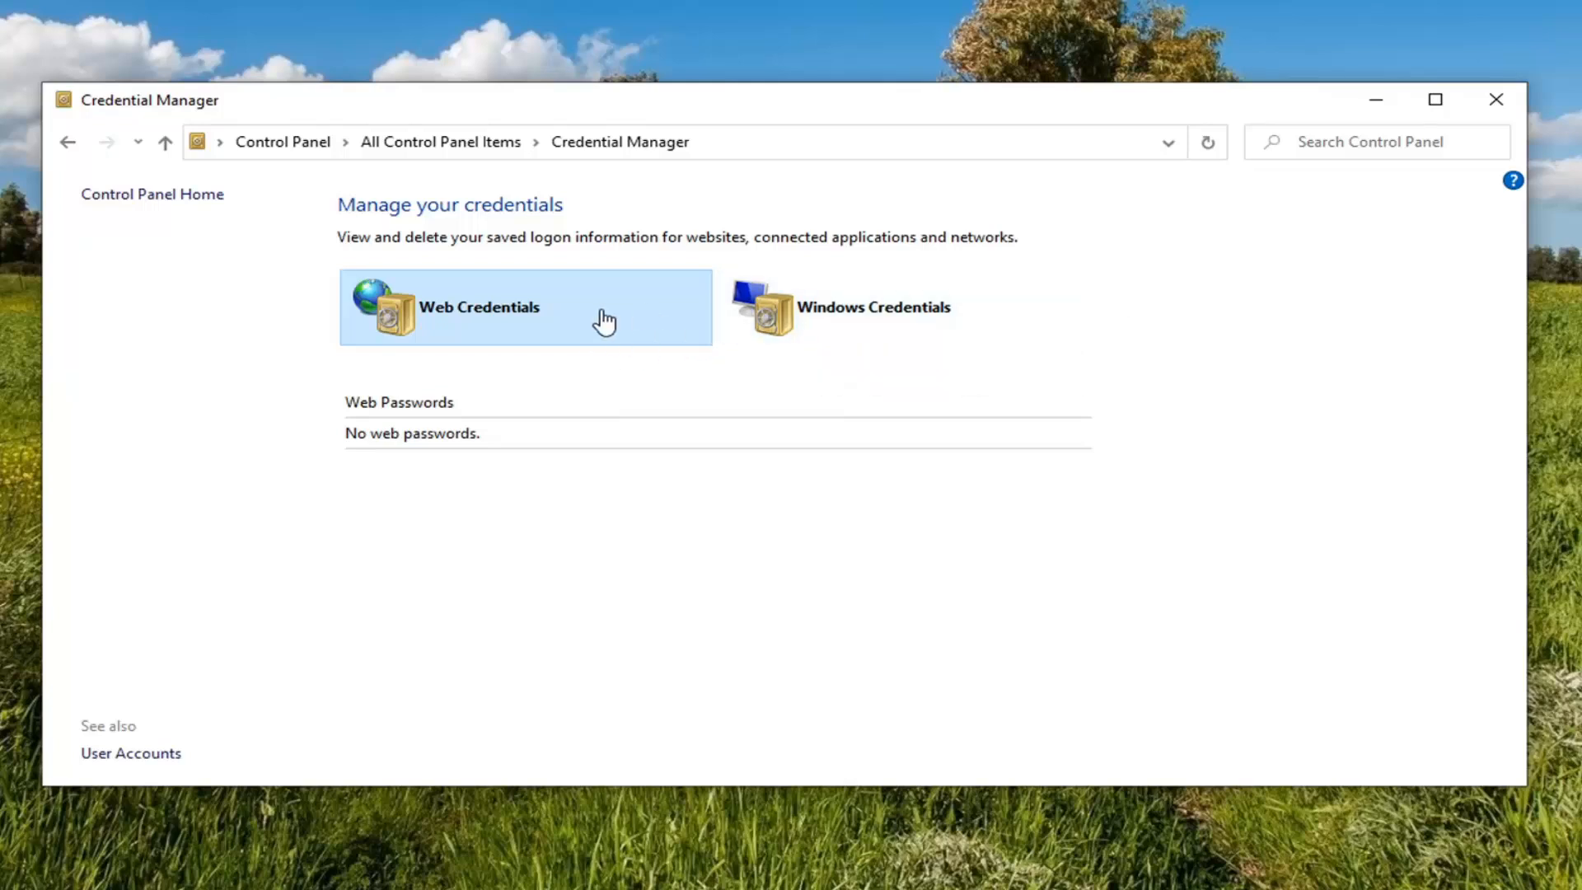
Step: View Windows Credentials, briefly start and cancel adding a credential, then close the window
click(870, 313)
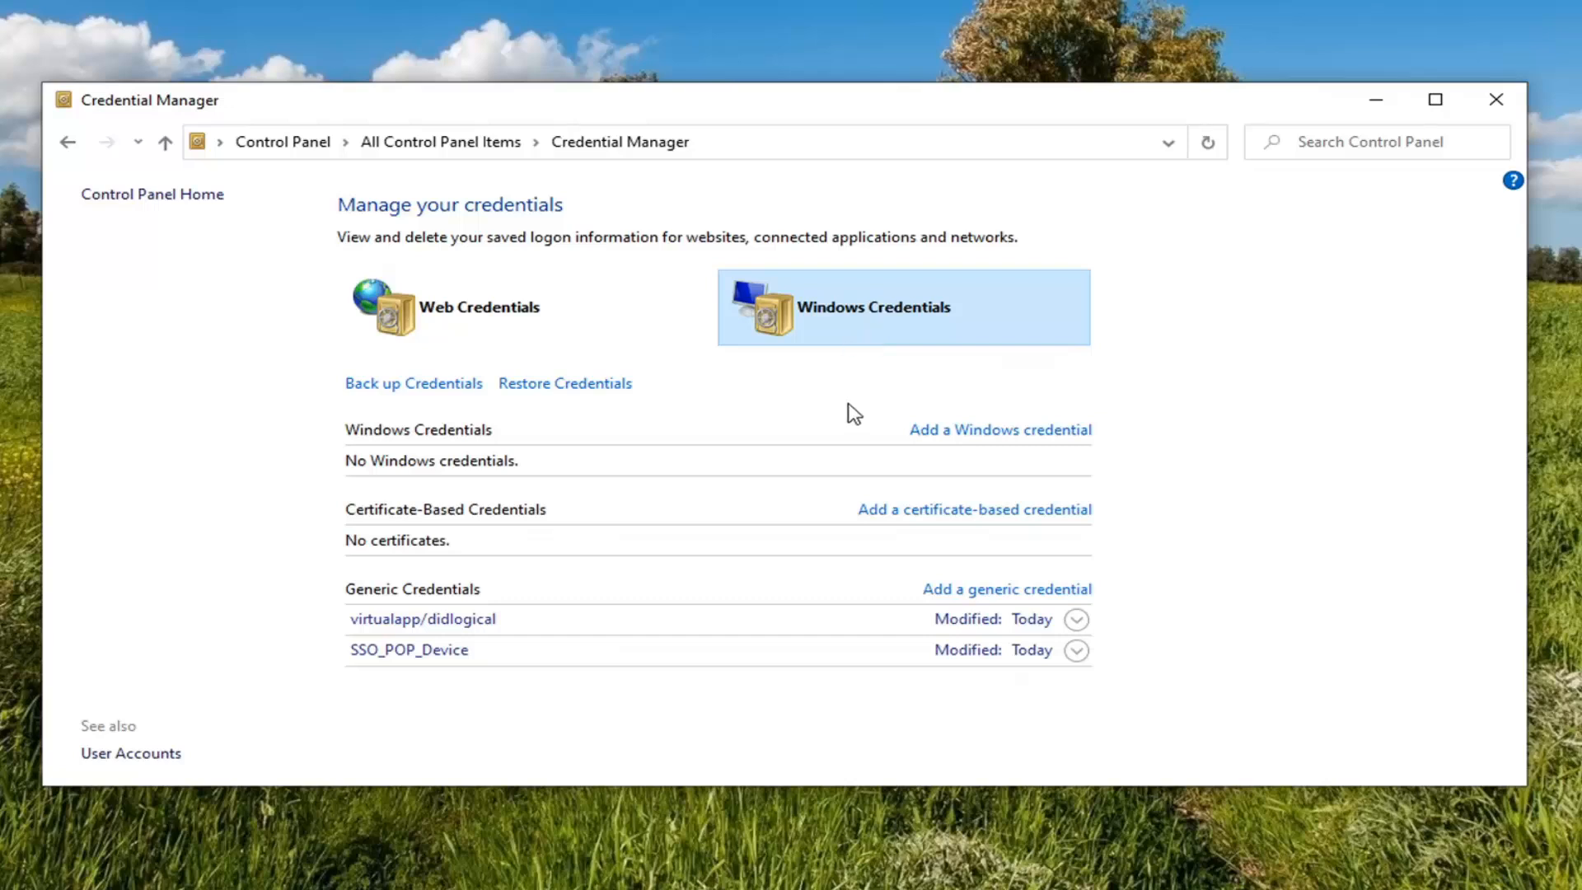
mouse_move(438, 366)
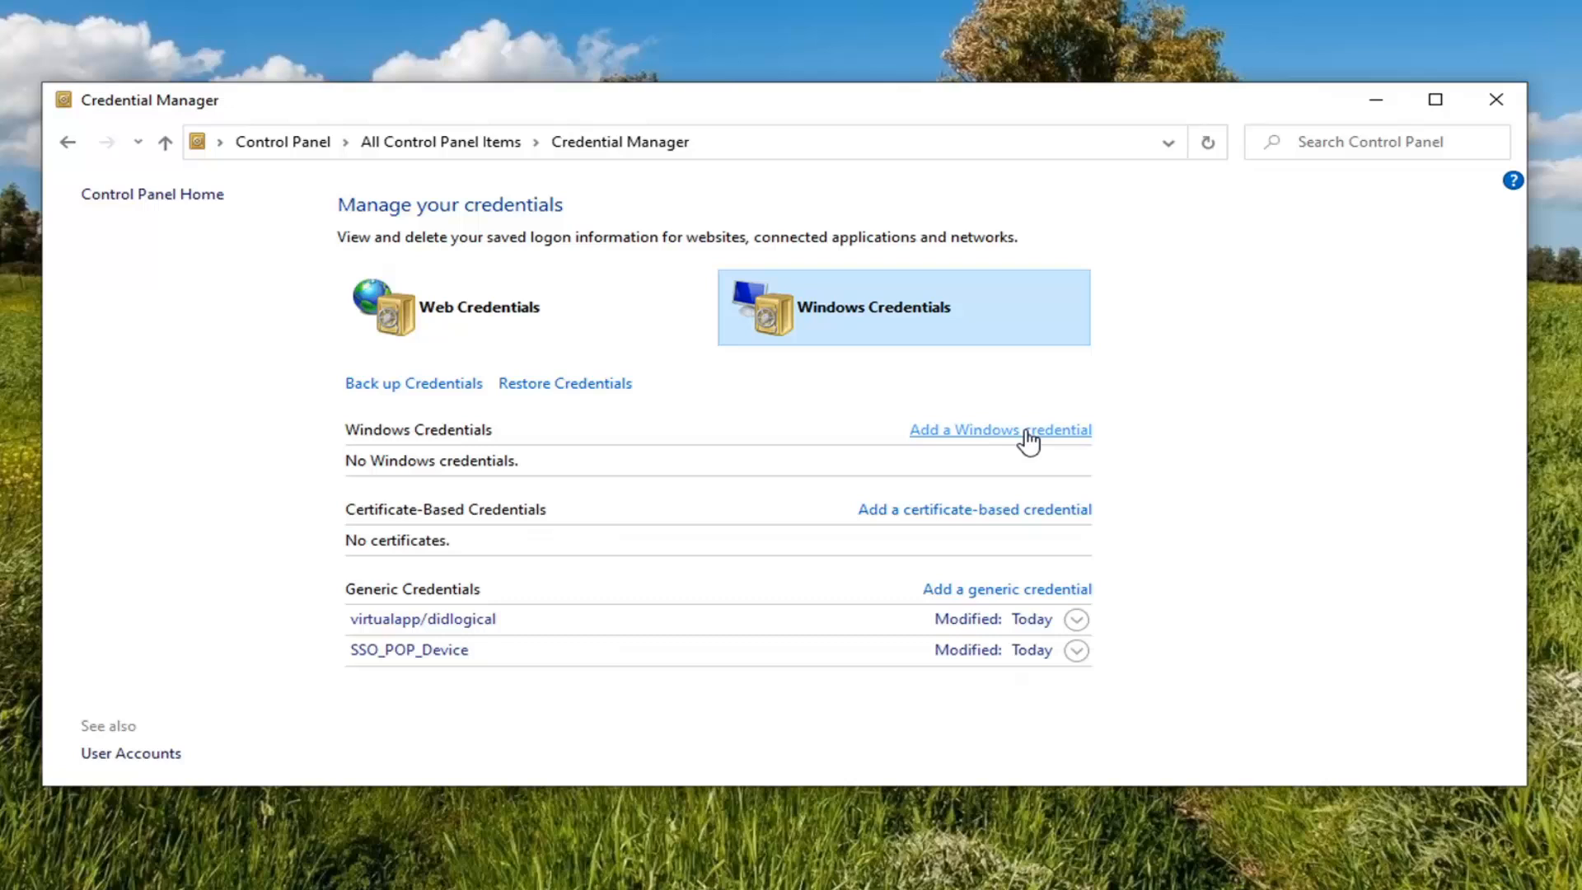
click(998, 430)
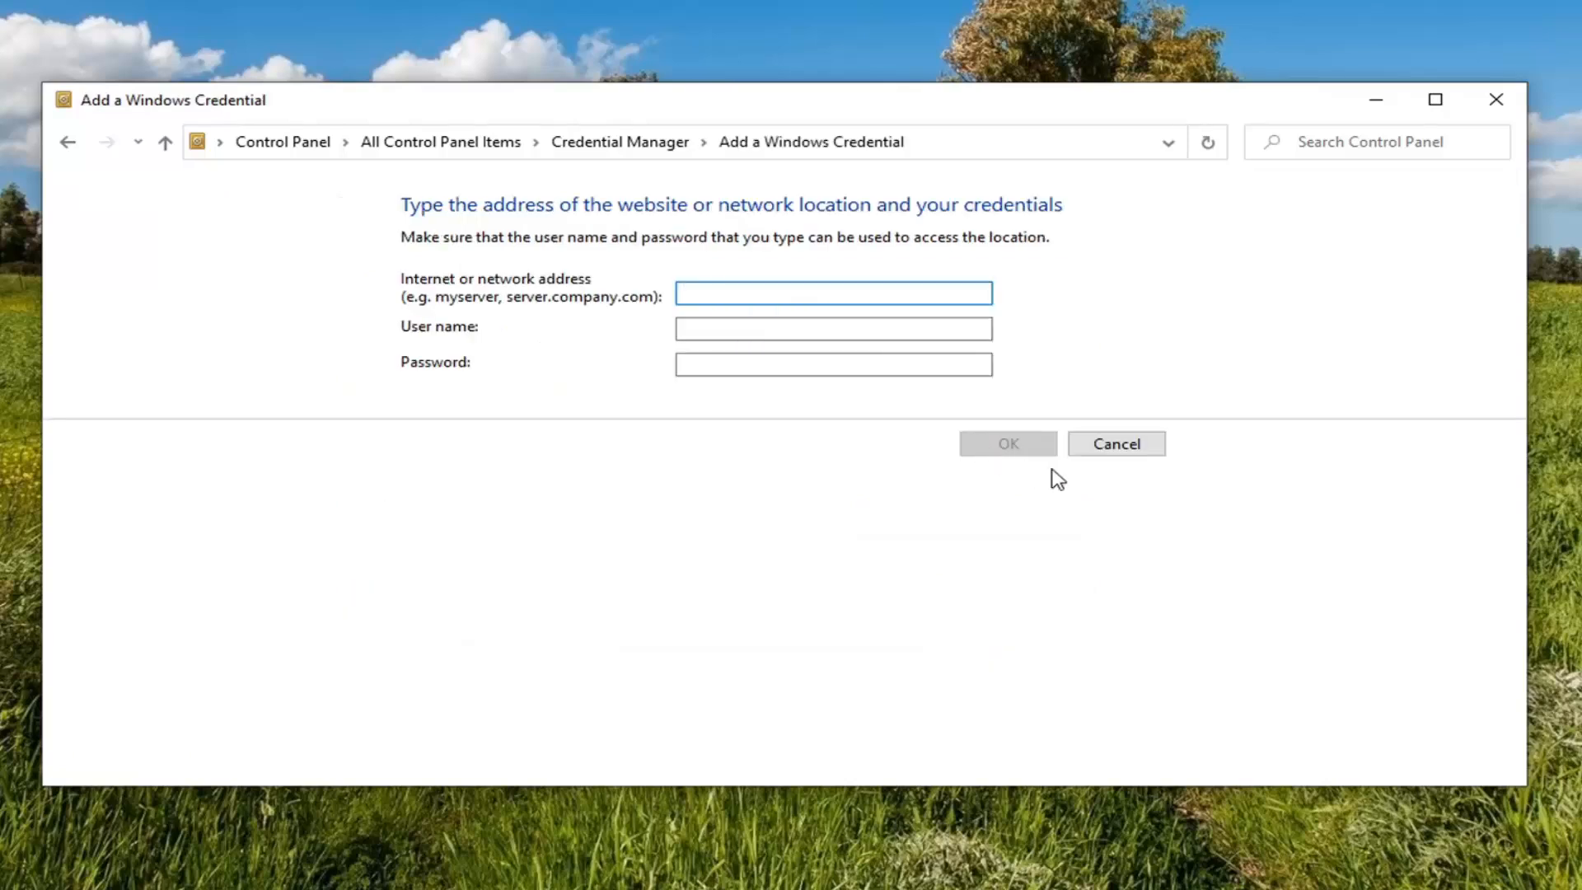
click(1116, 443)
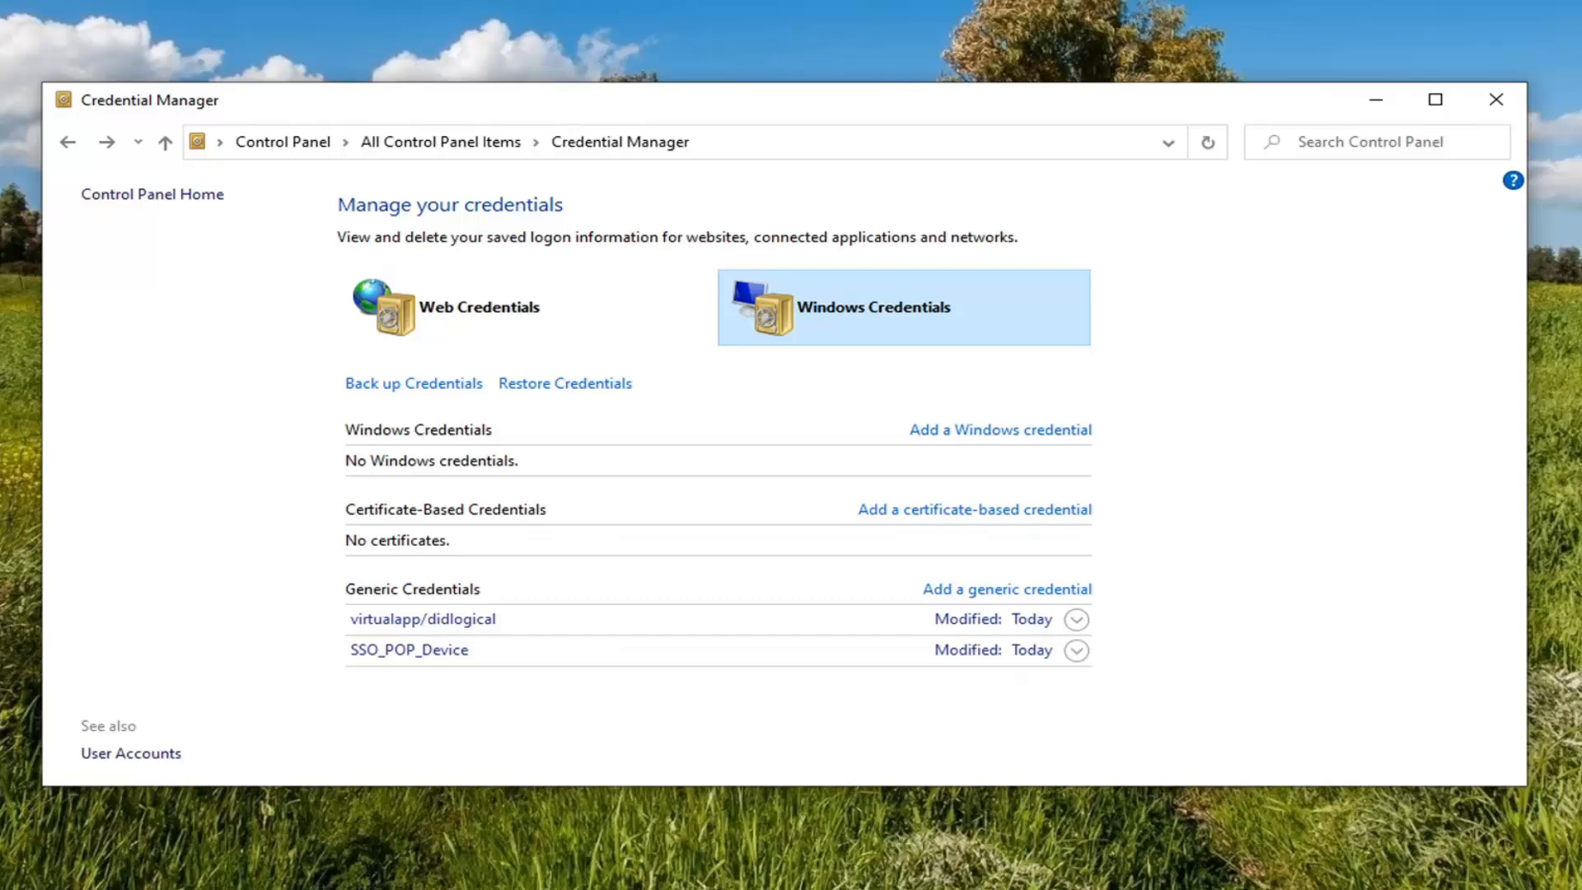
mouse_move(1097, 621)
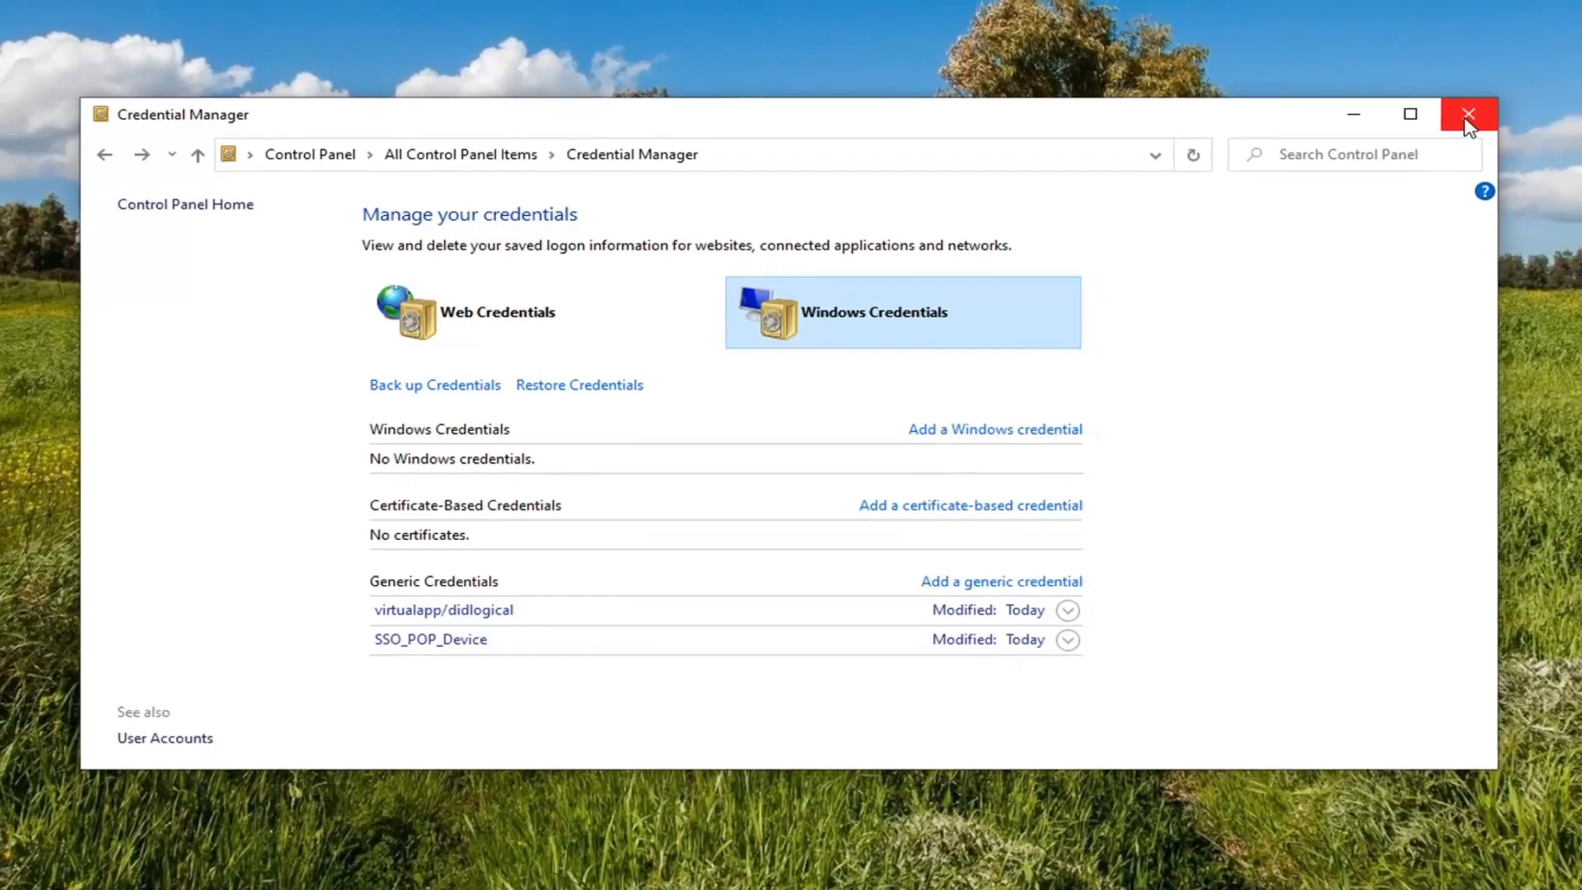
click(1469, 112)
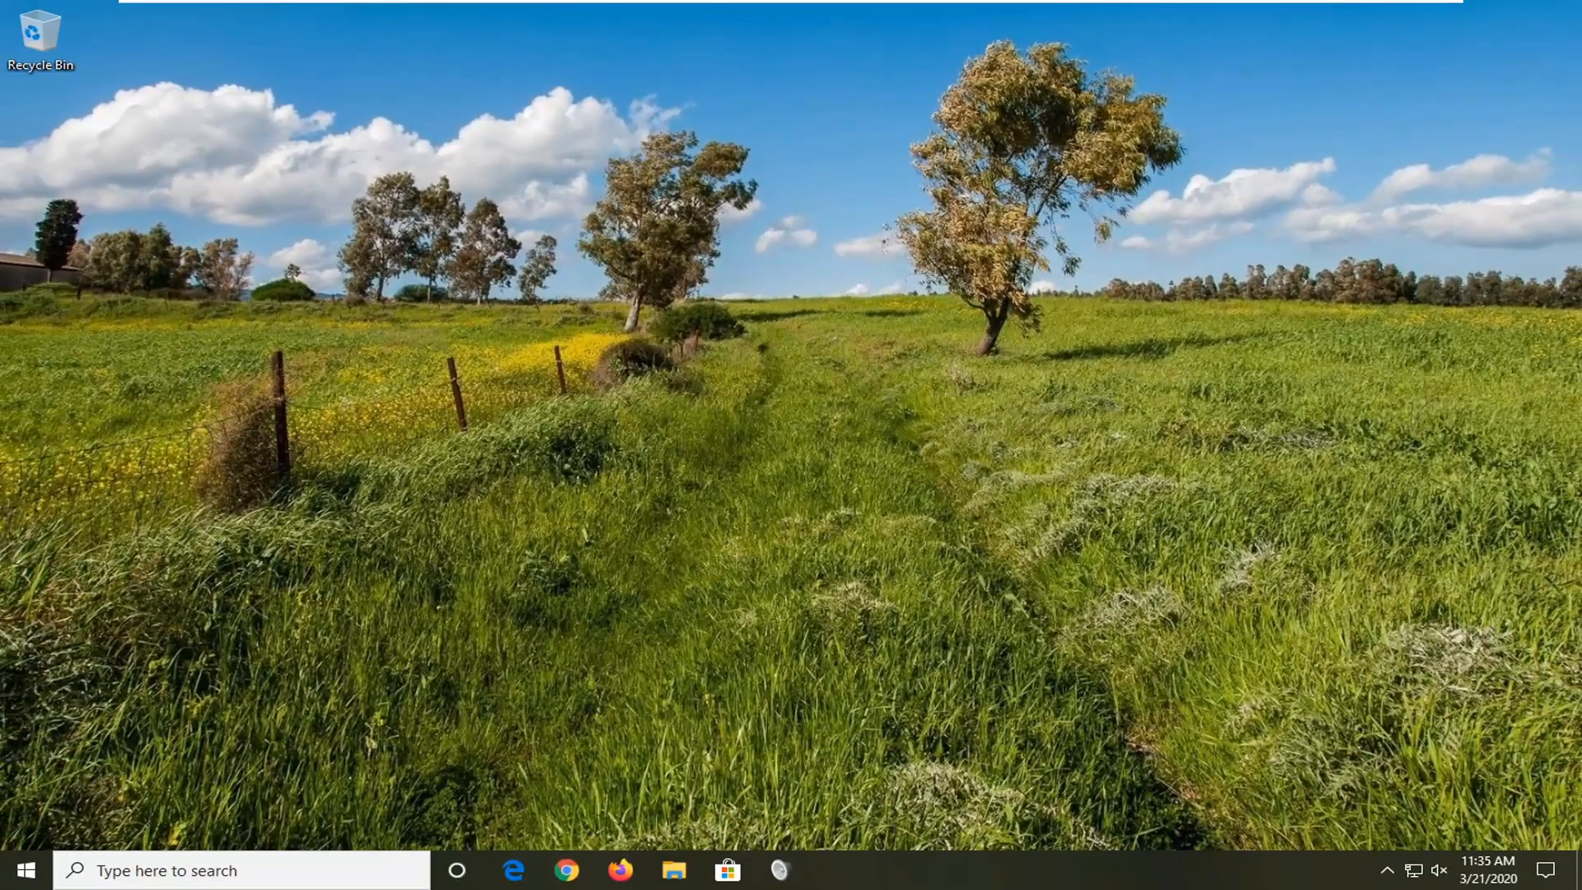